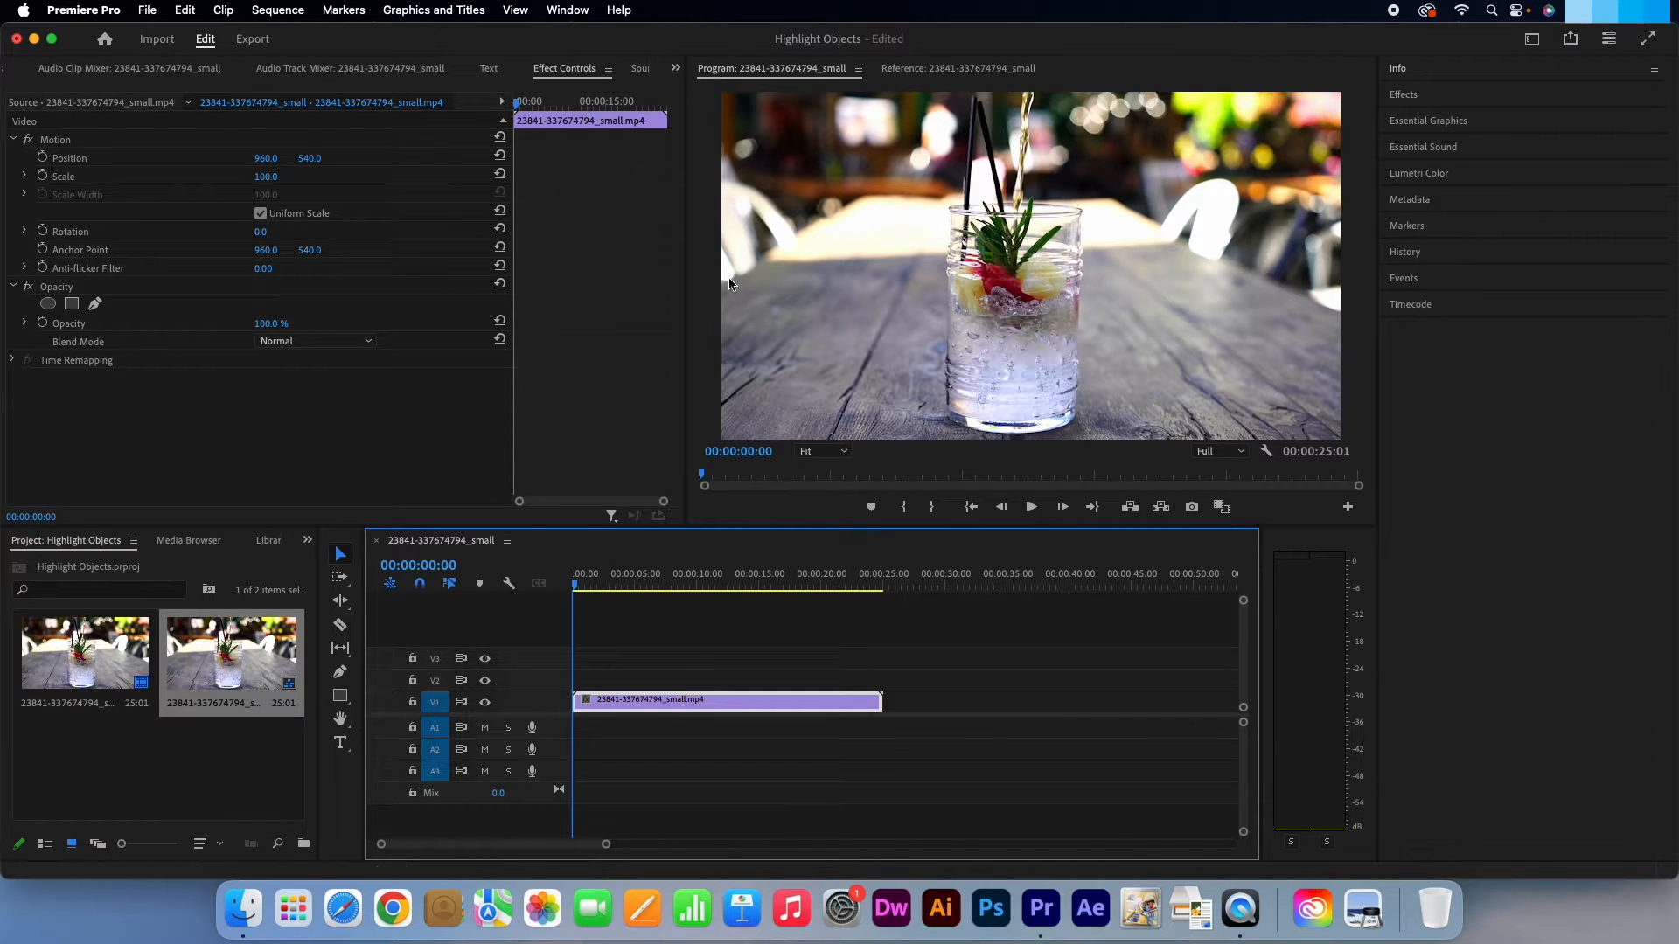
Step: Expand the Effects panel so its effect categories are listed
click(566, 11)
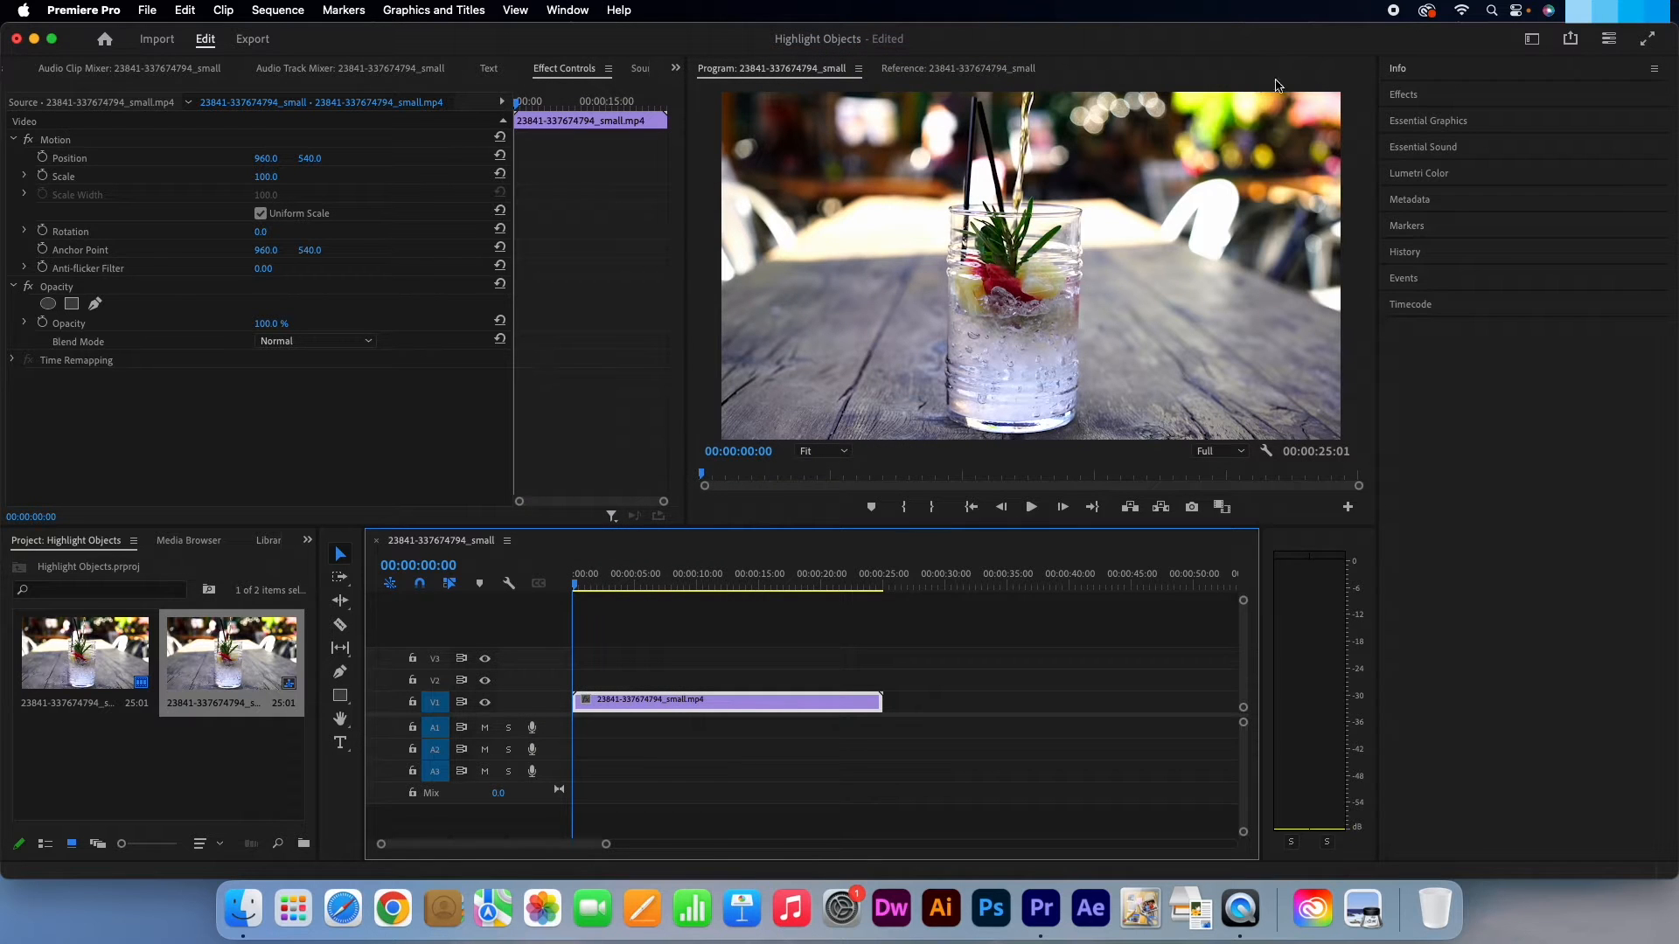
click(1404, 94)
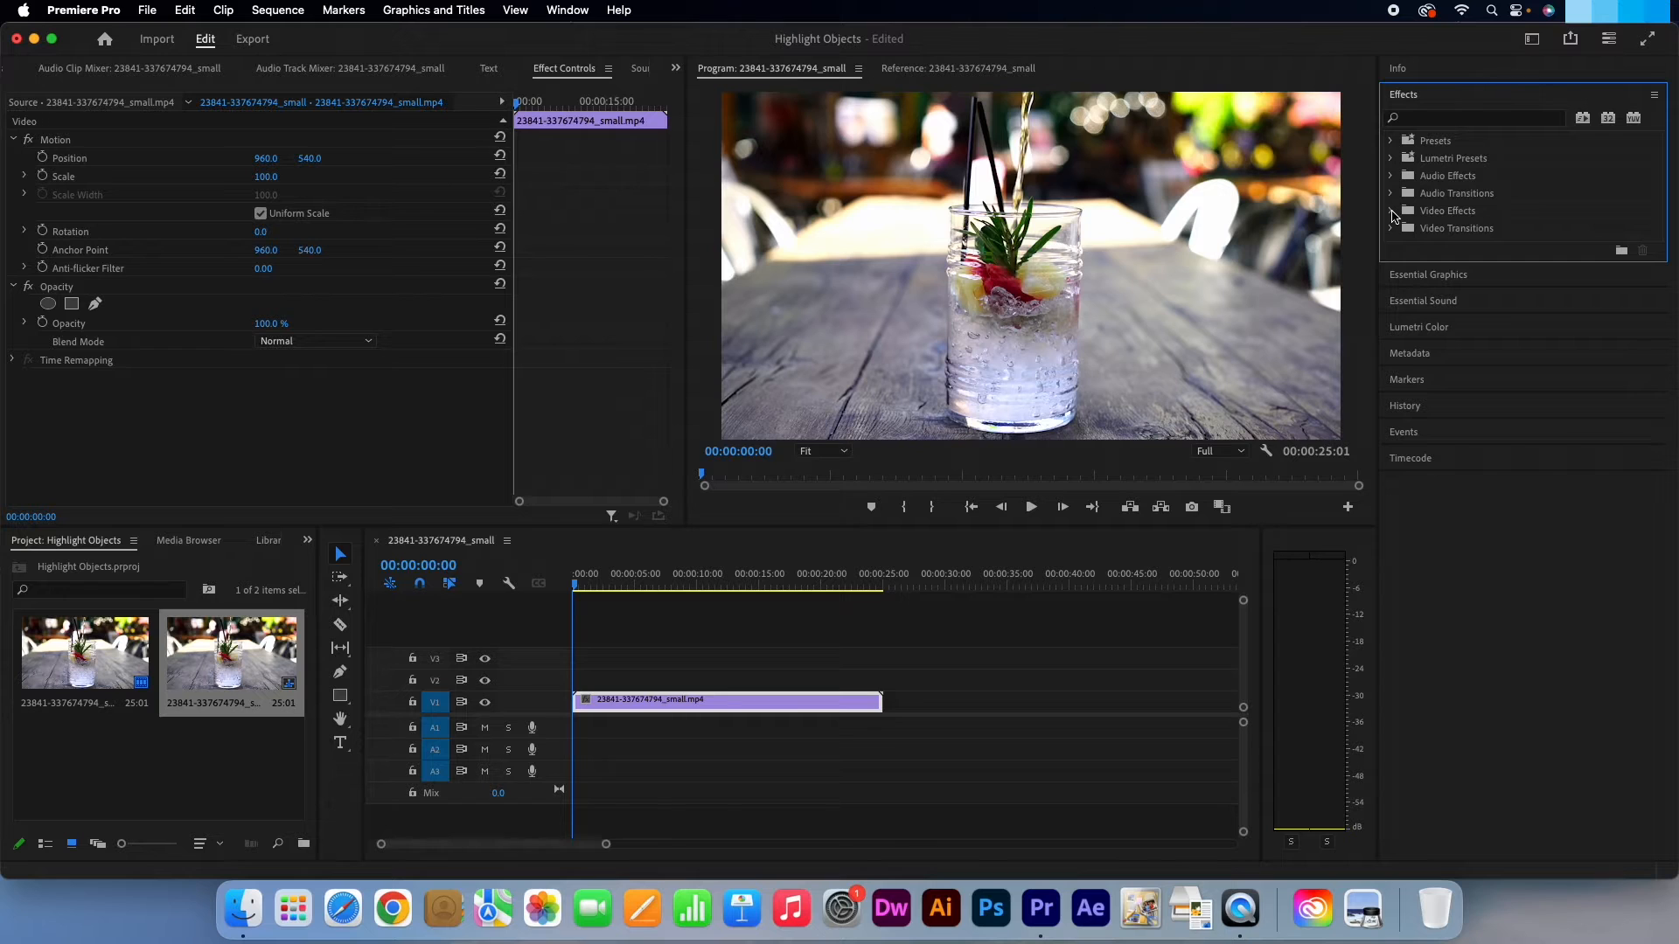
Step: Expand Video Effects and then Color Correction to reach Lumetri Color
click(1390, 210)
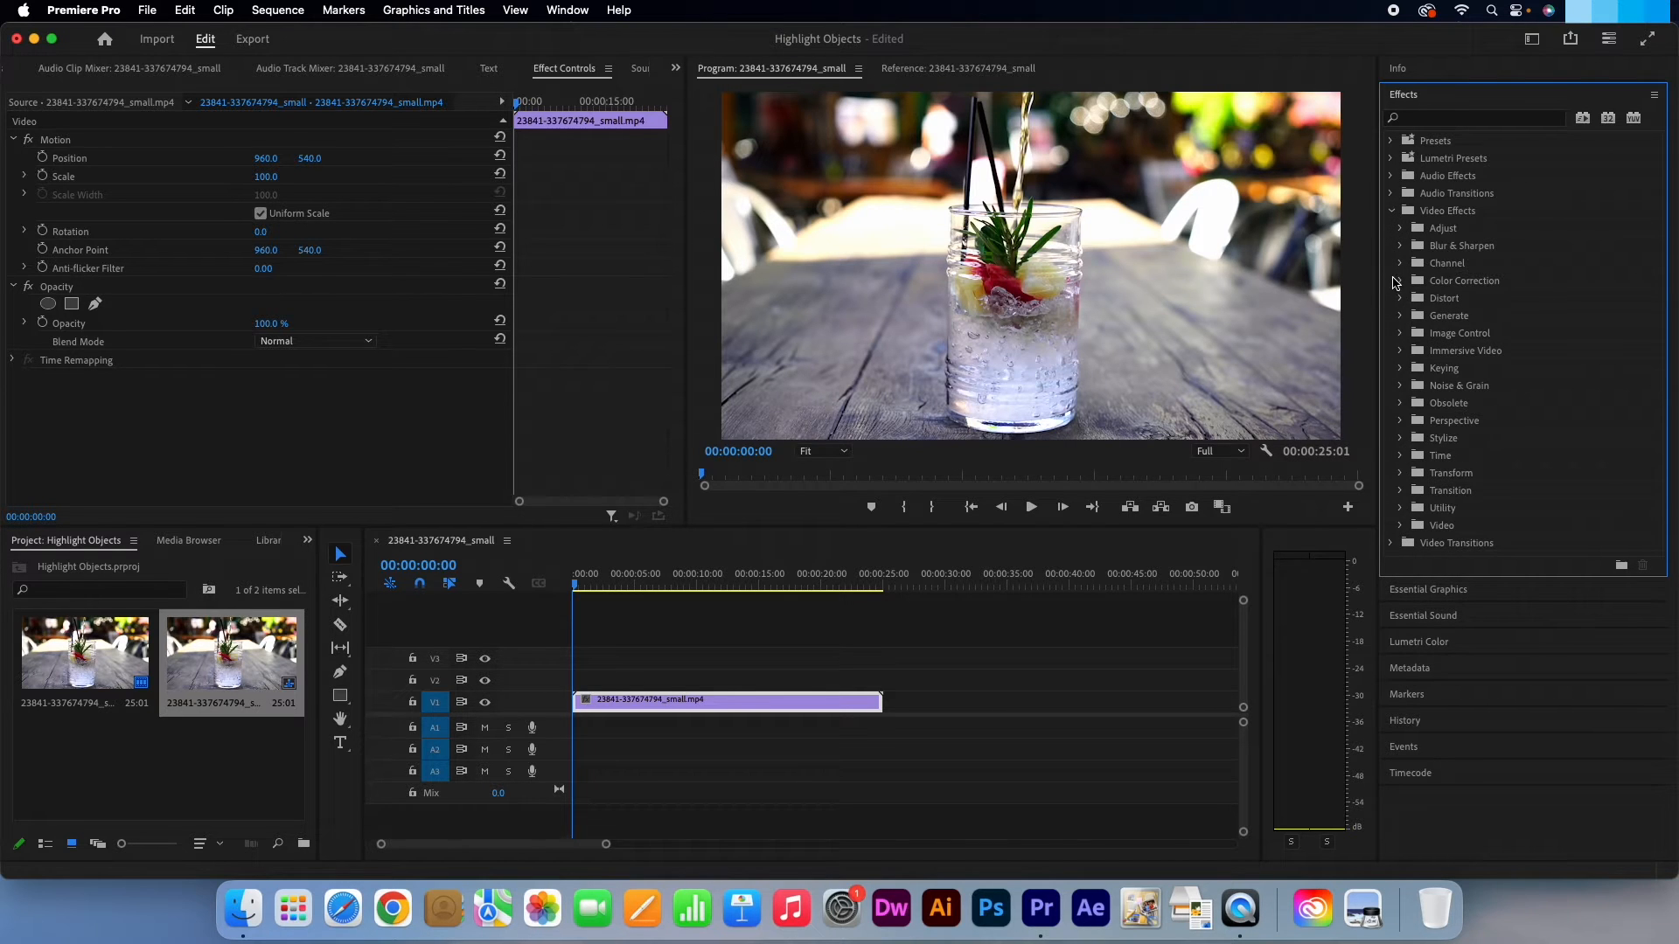
click(1401, 280)
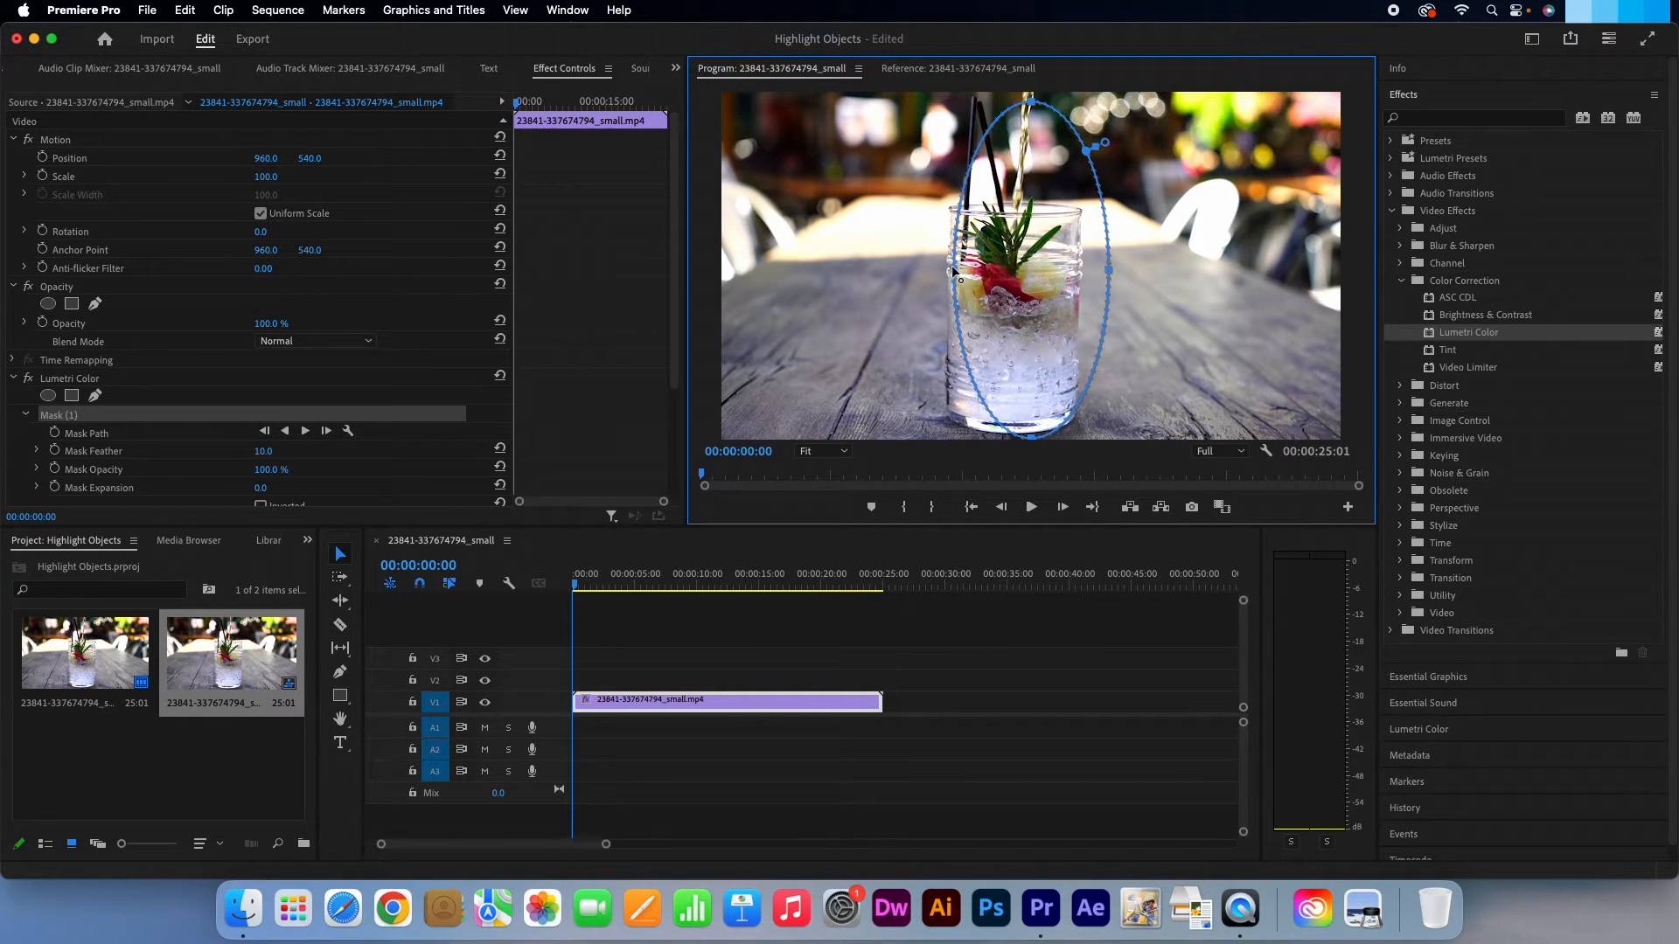
Step: Drag the mask handle so the ellipse encloses the whole glass, feather 190
drag(958, 272, 899, 273)
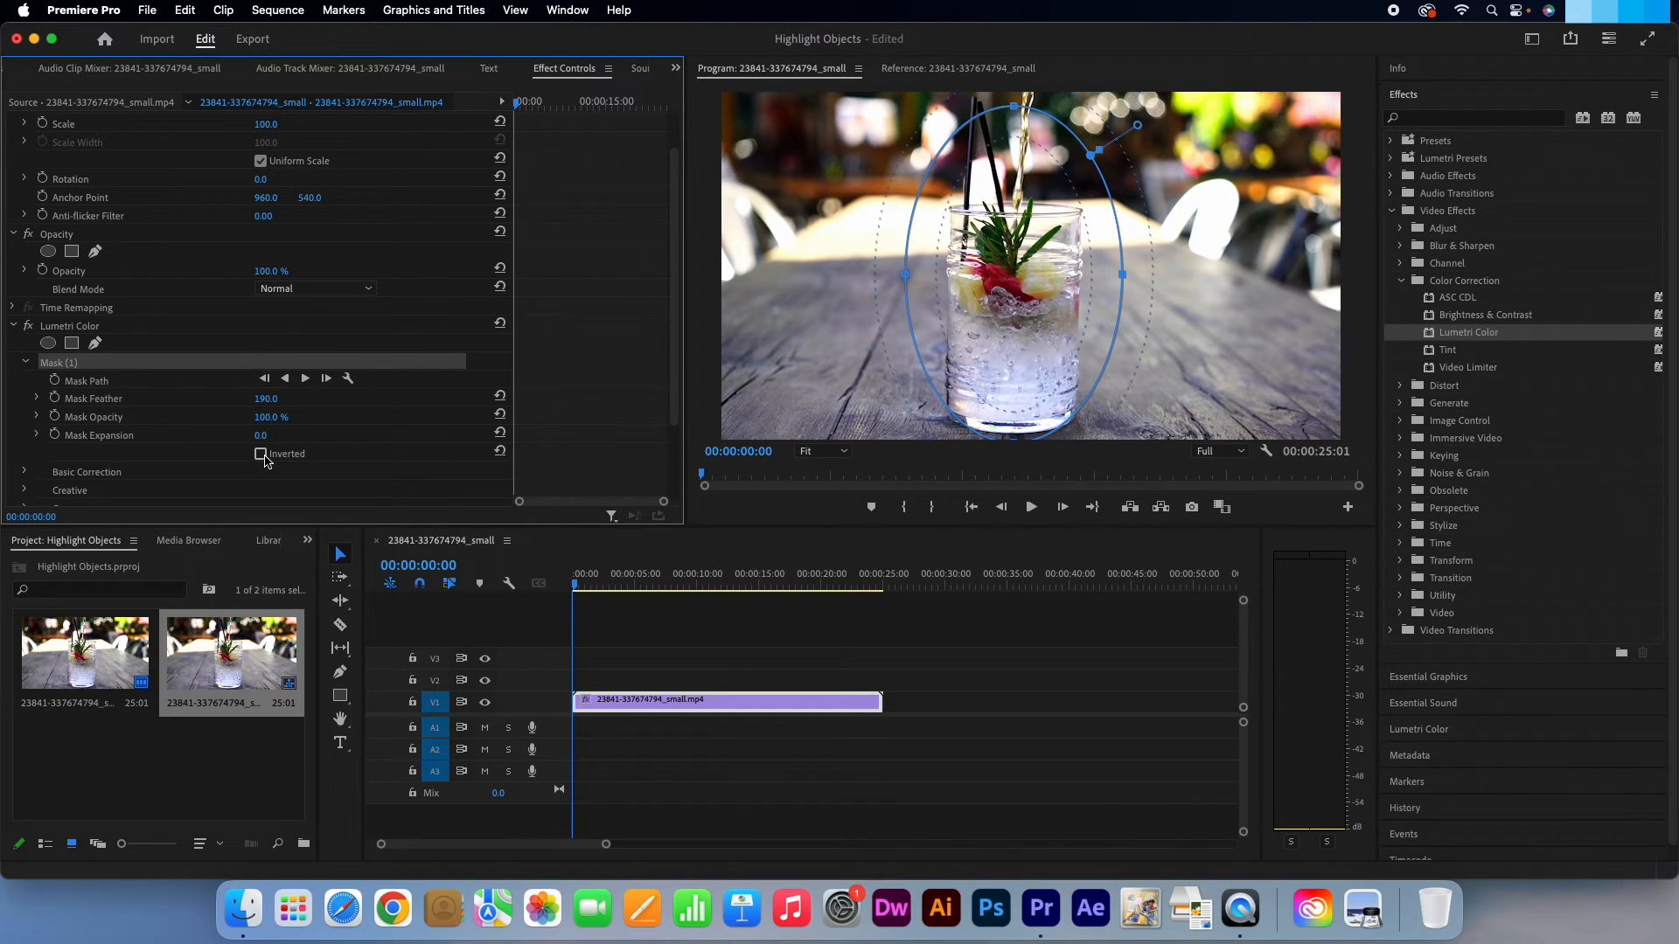
Step: Tick Inverted on Mask (1) and scroll to the Basic Correction light settings
click(261, 455)
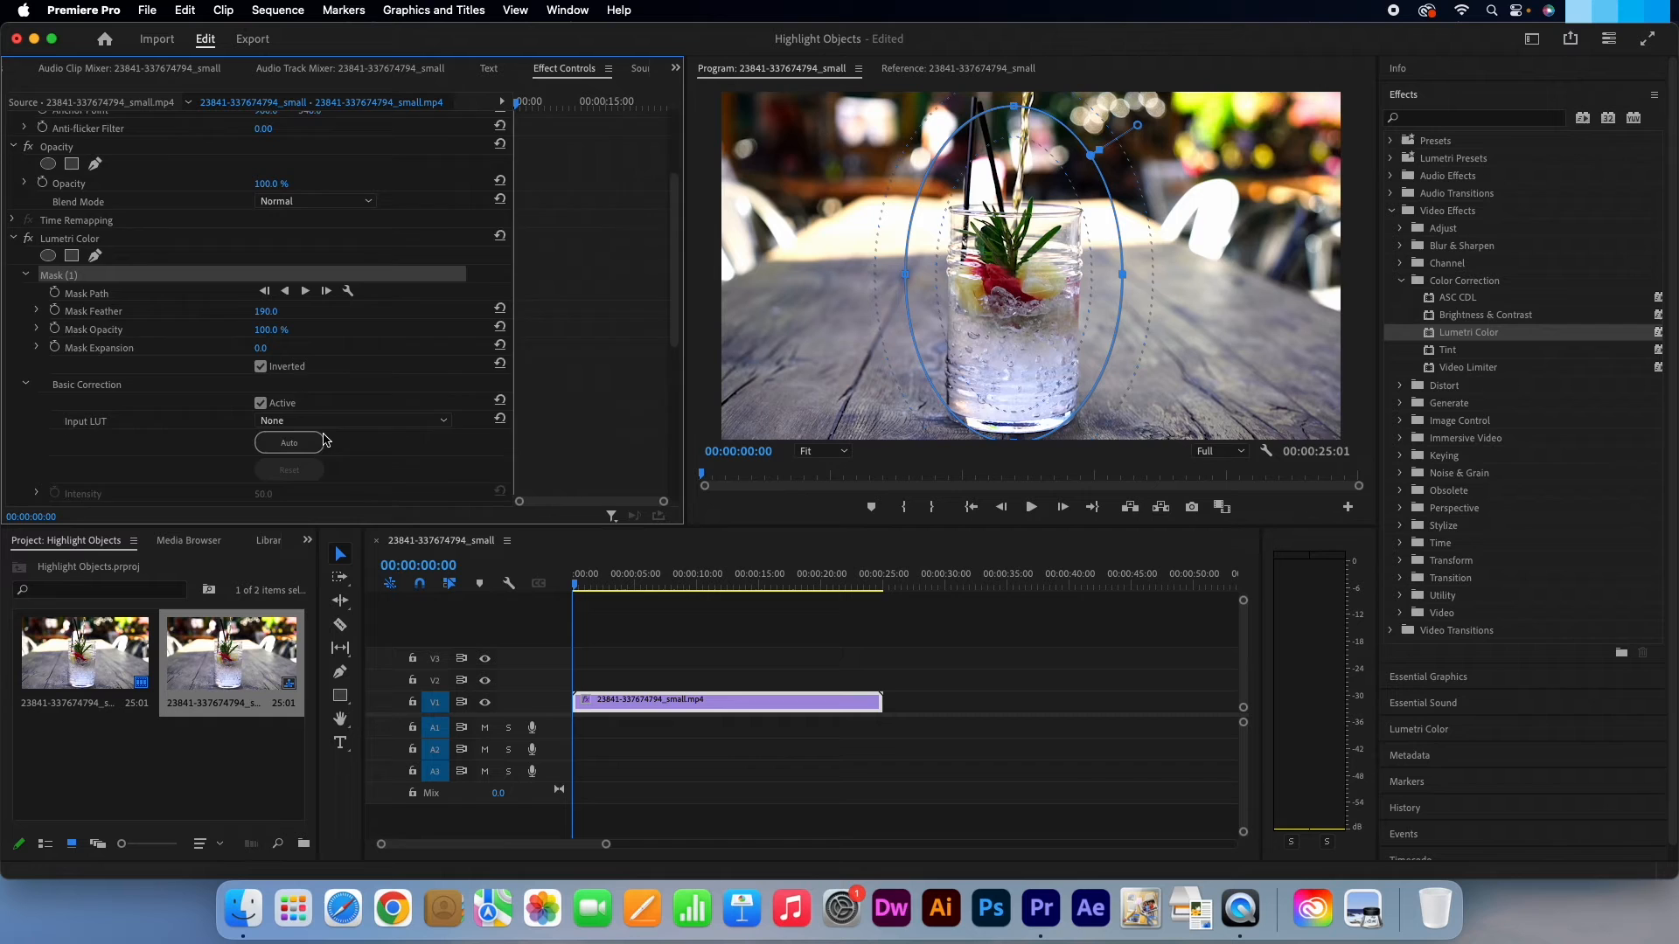
scroll(down, 3)
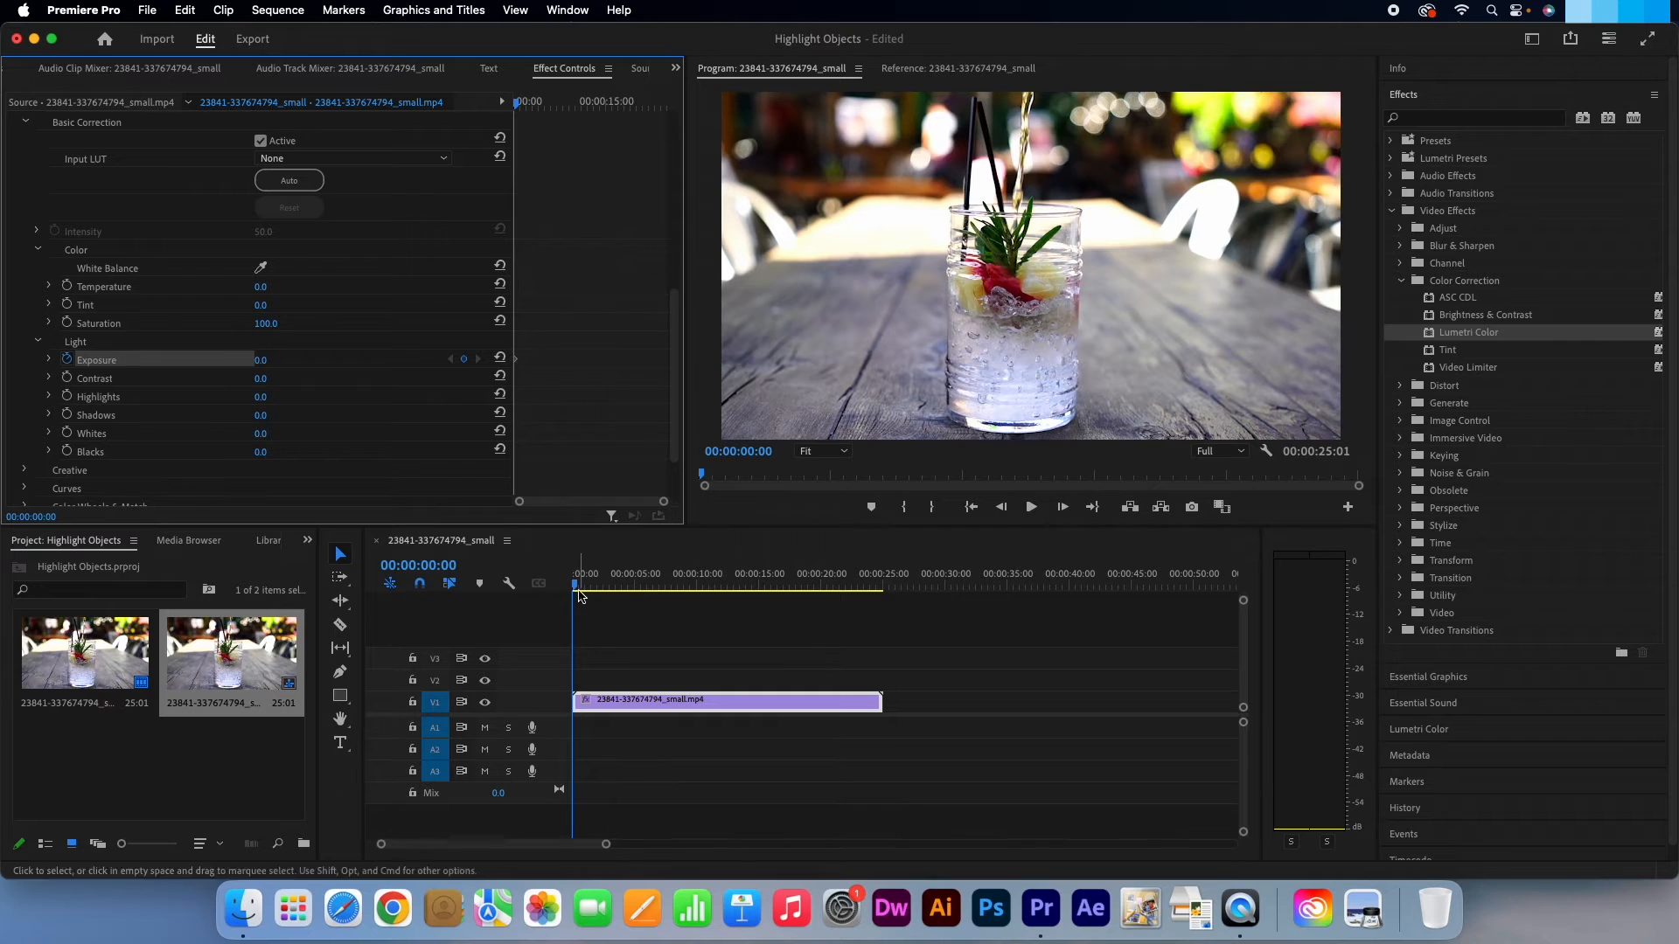
Step: Add an Exposure keyframe at about 2:12, then move the playhead to about 3:15
drag(578, 586, 601, 586)
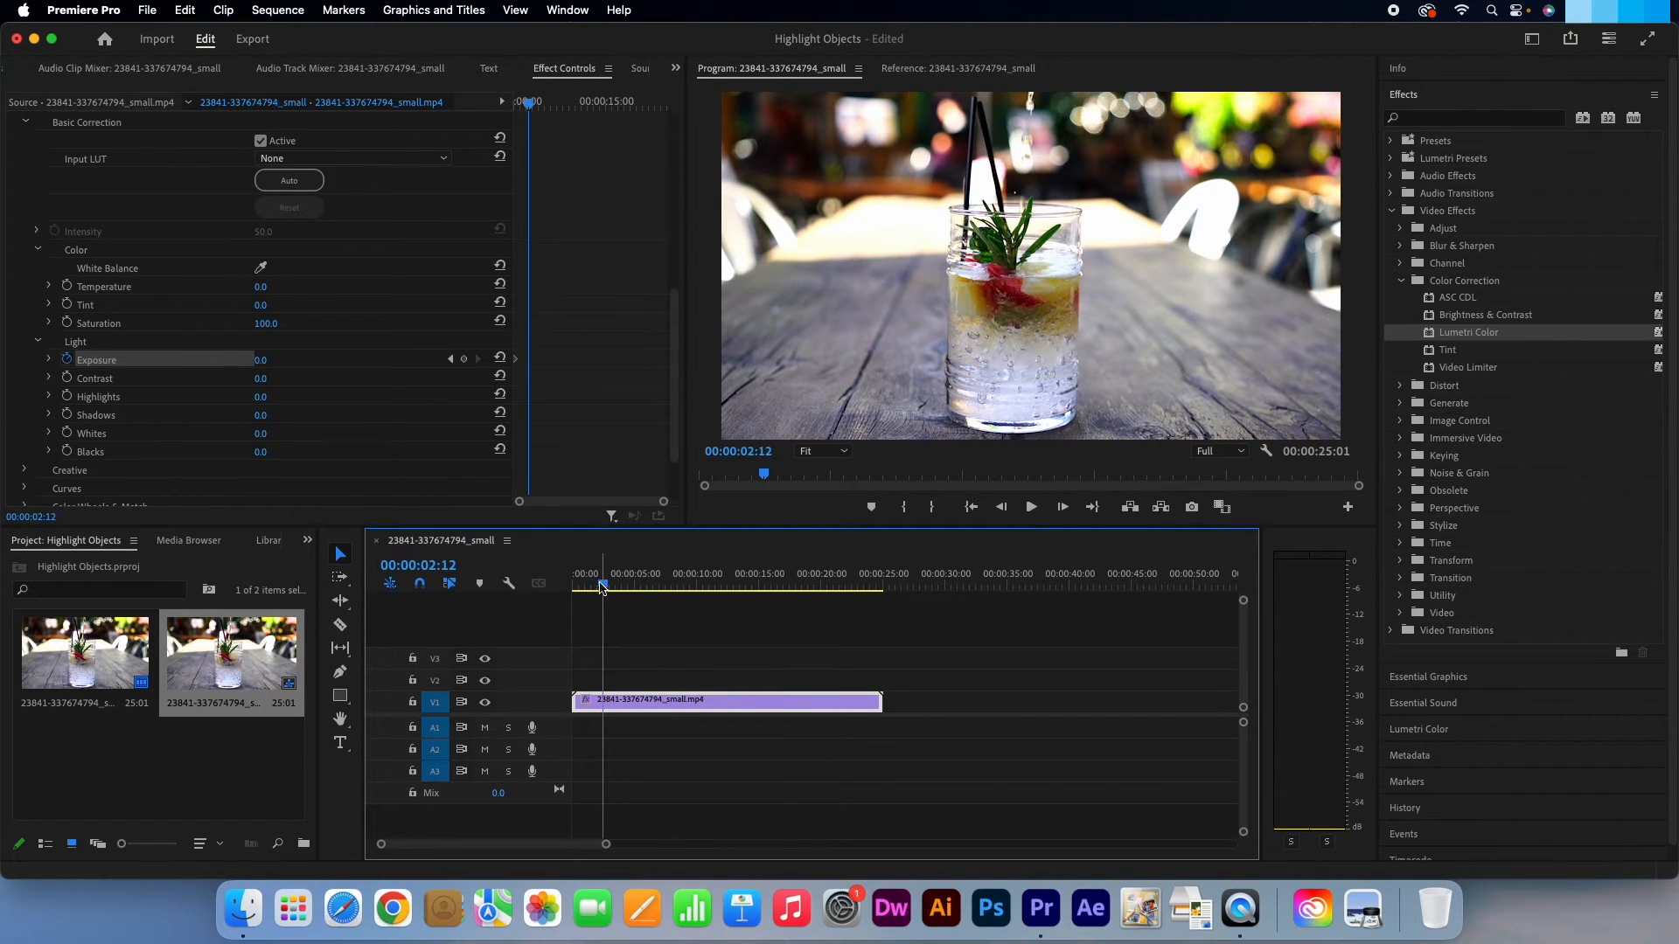
mouse_move(498, 357)
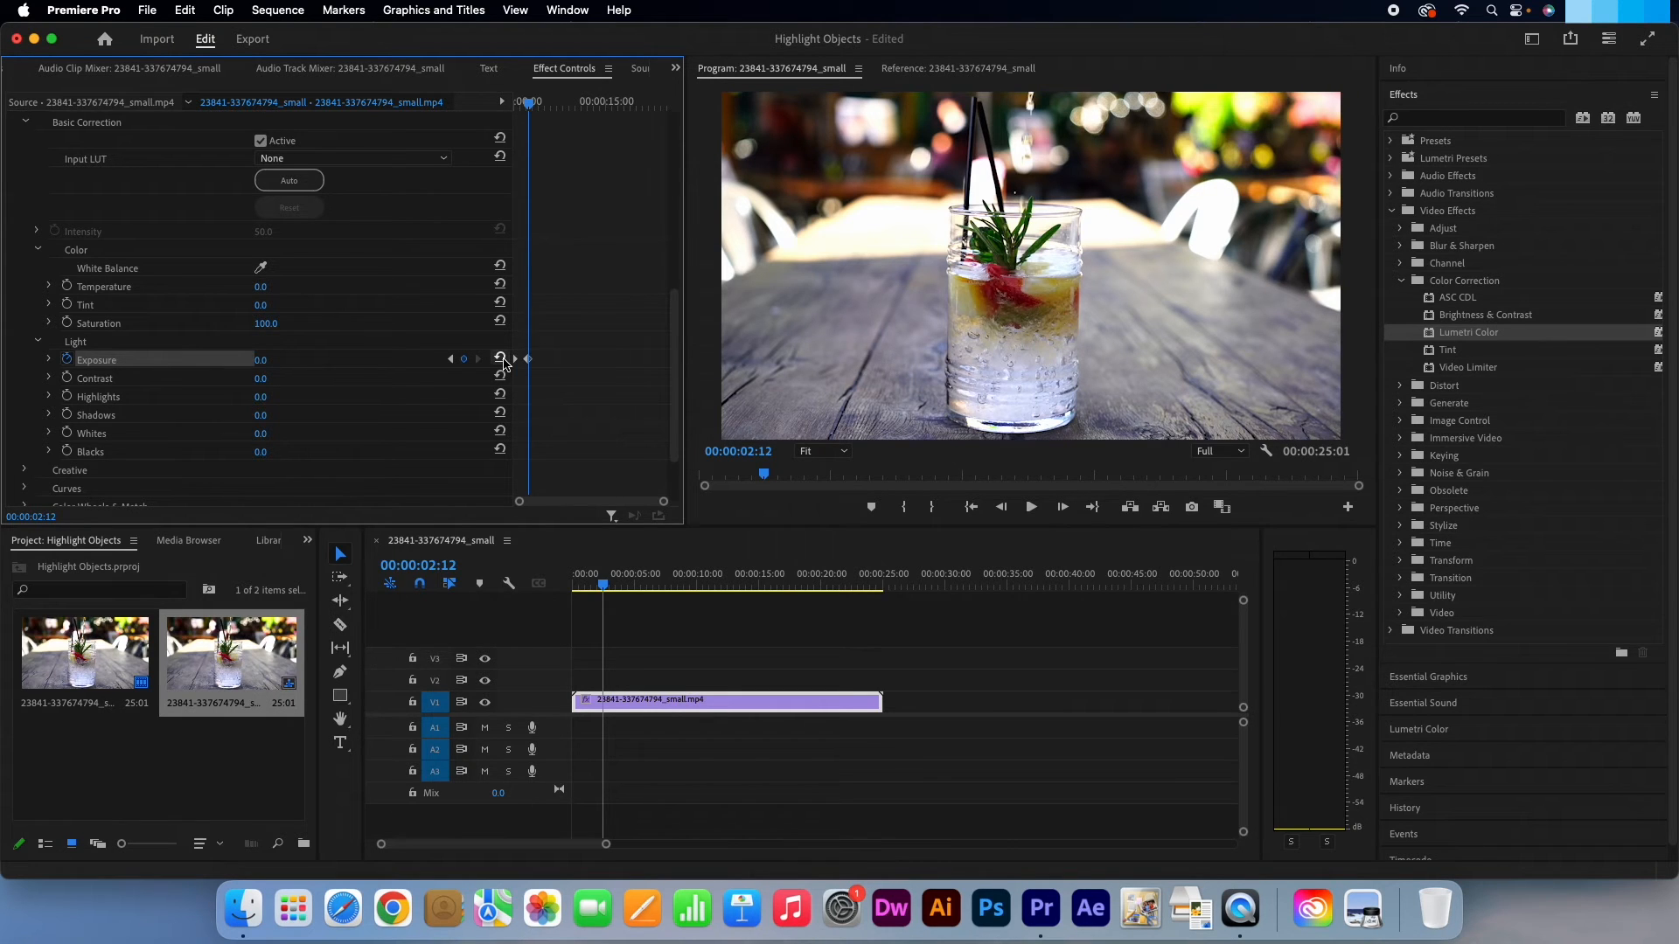
click(605, 586)
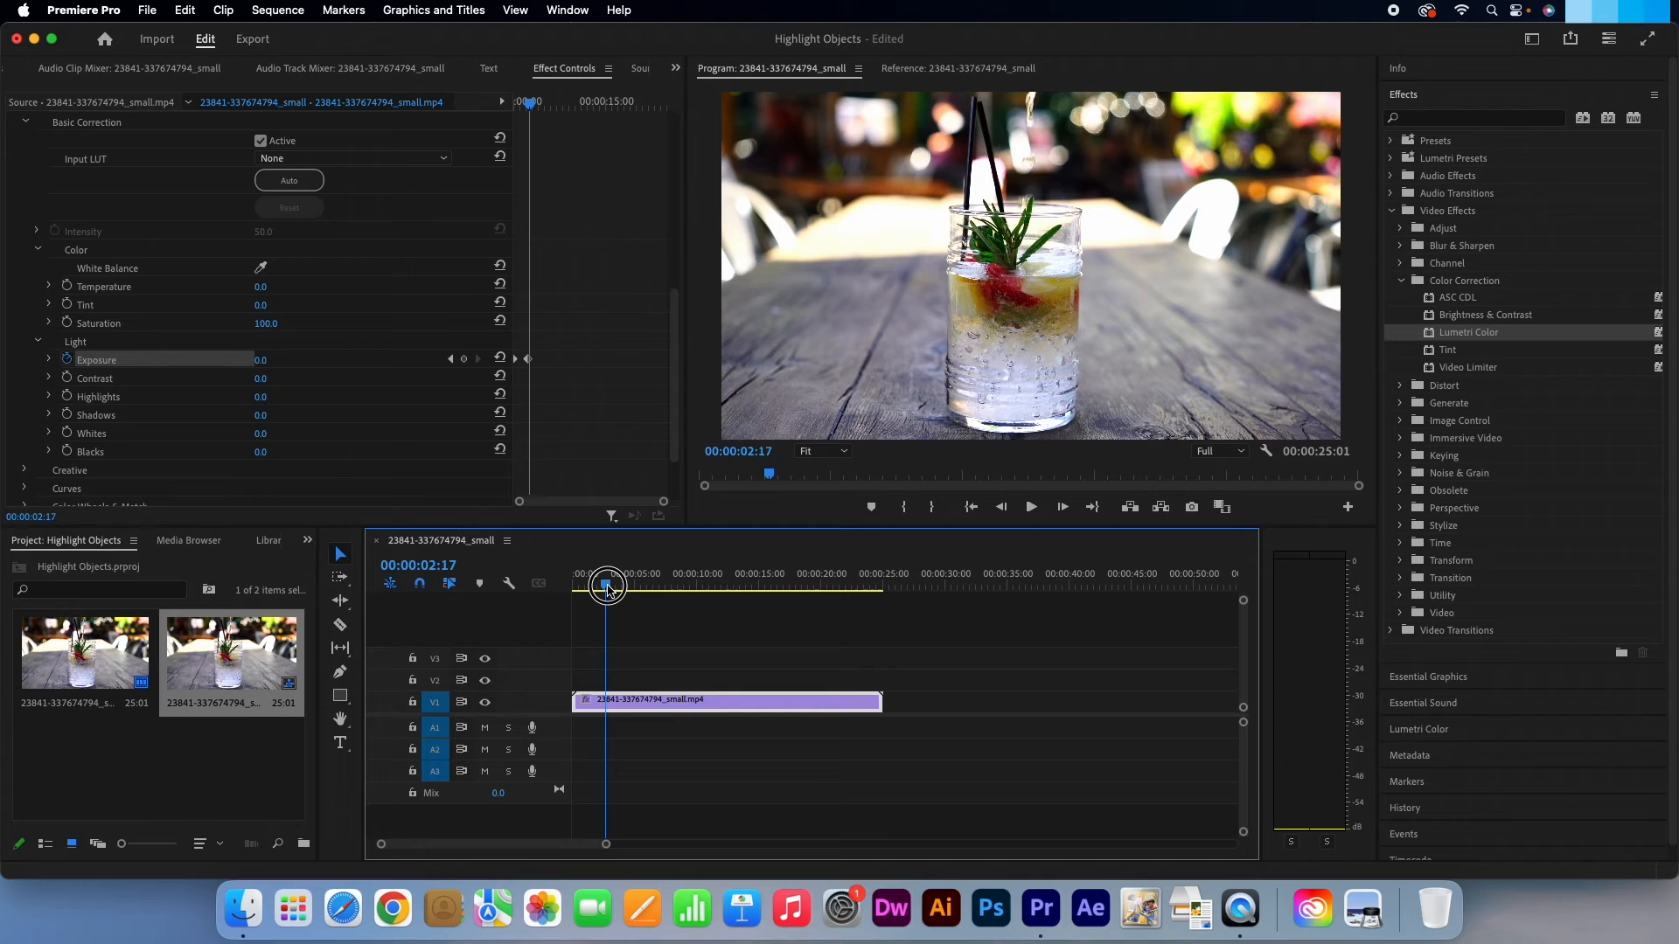
drag(607, 587, 614, 587)
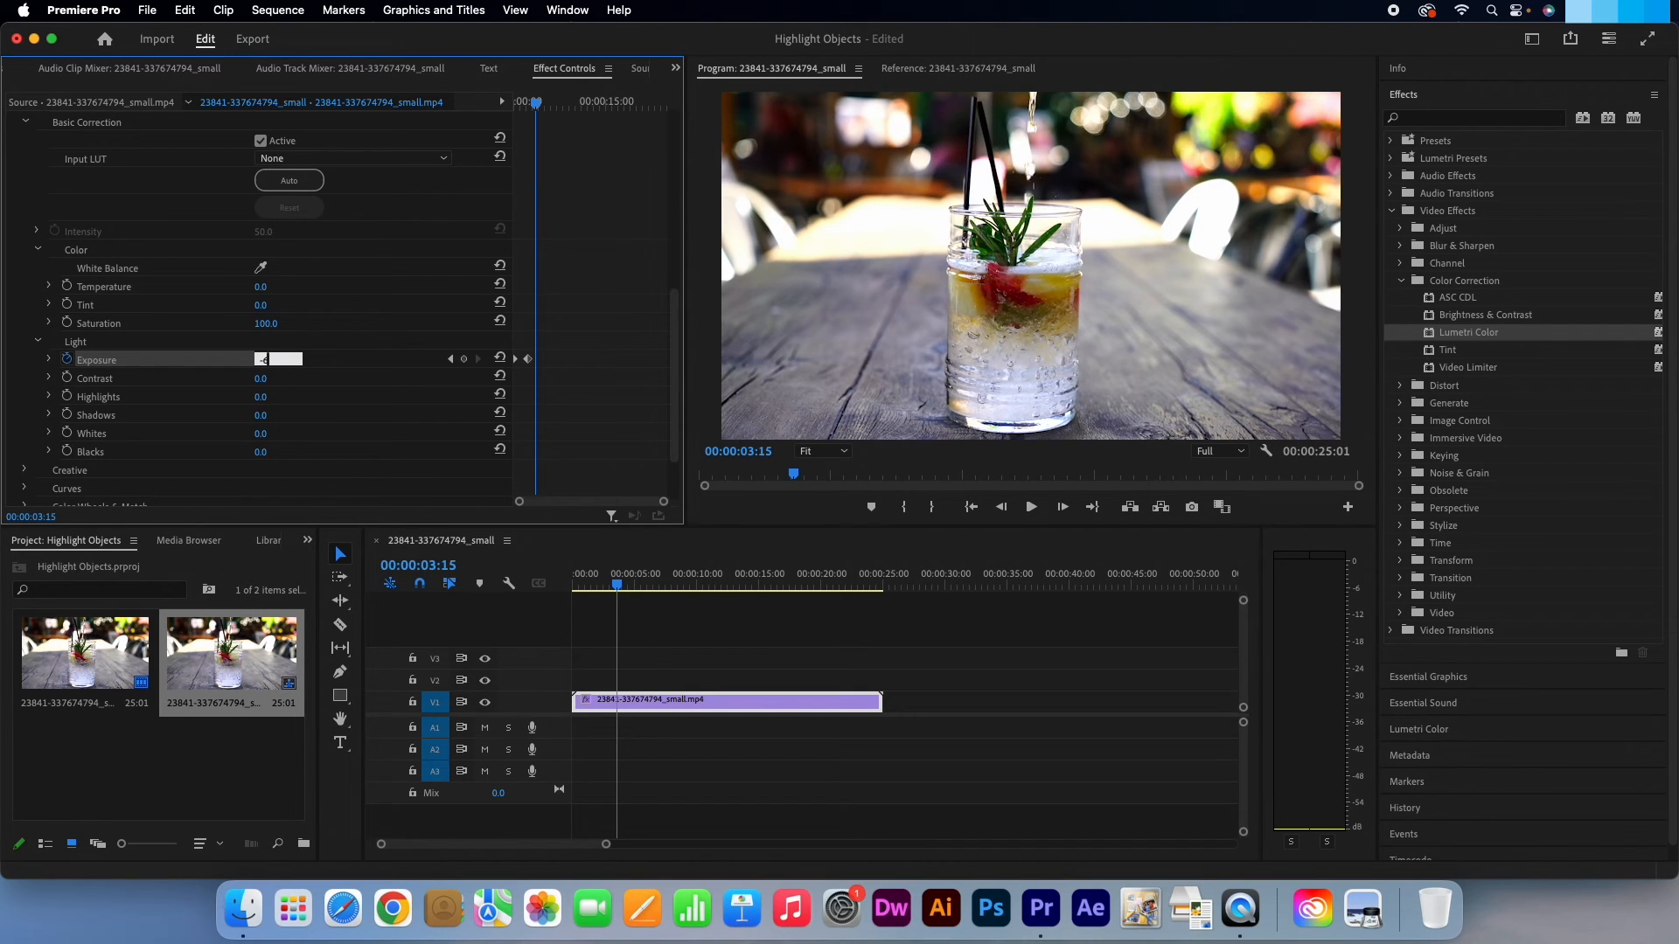
Step: Return the playhead to about 1 second and play back the exposure animation
drag(262, 359, 214, 358)
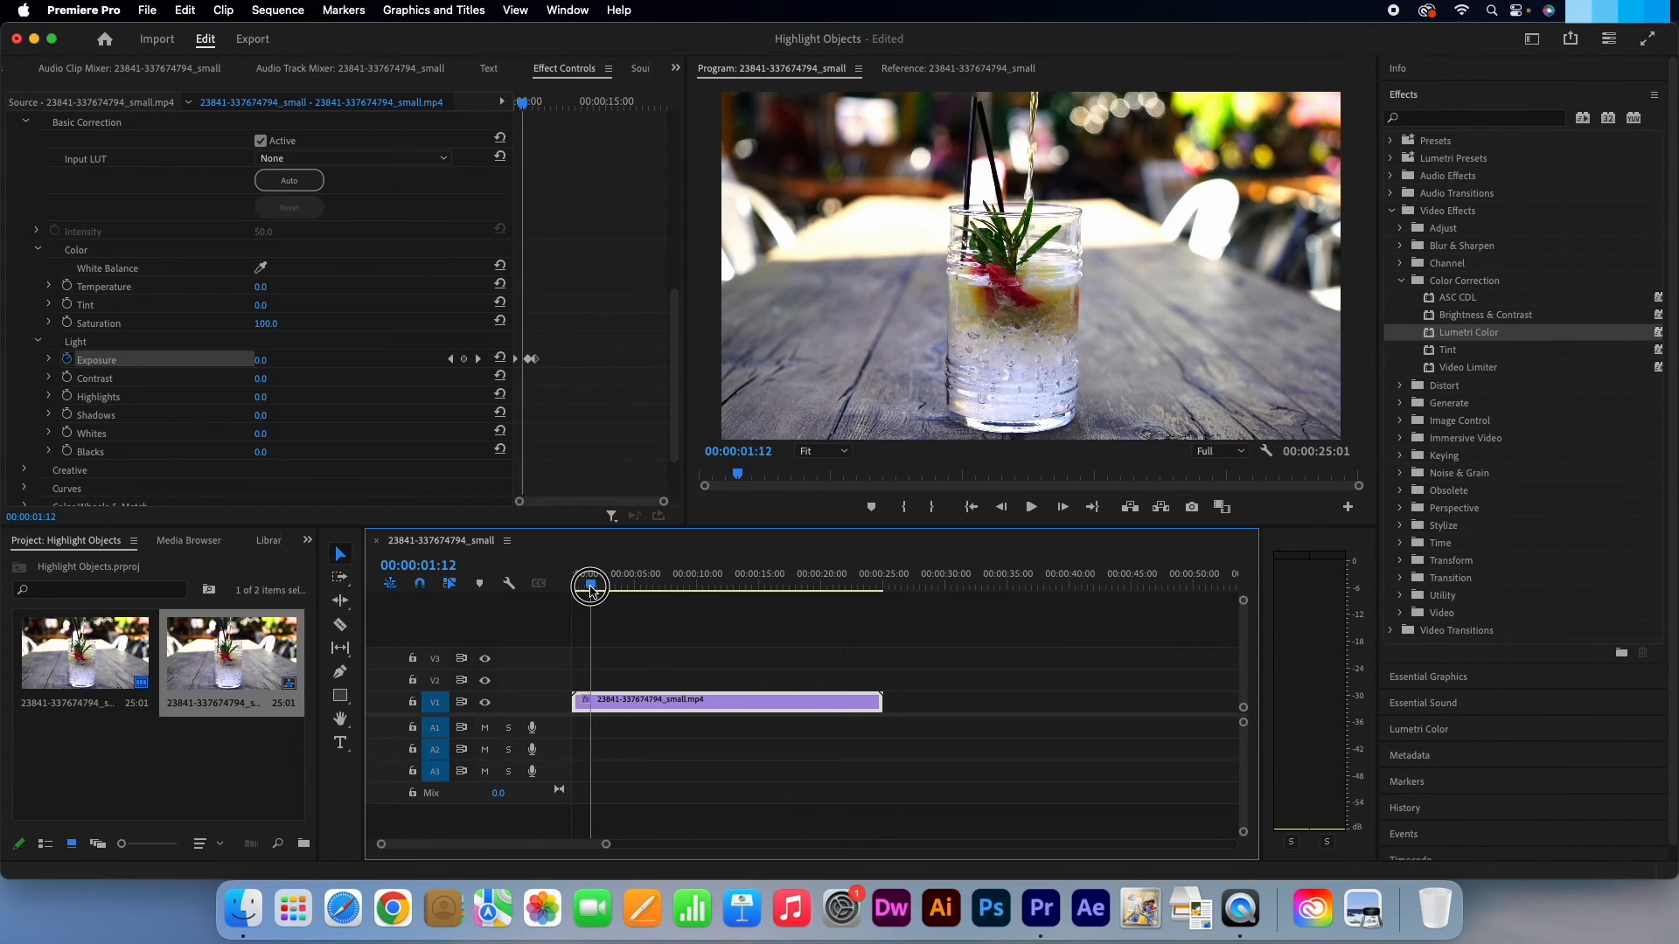
click(1029, 508)
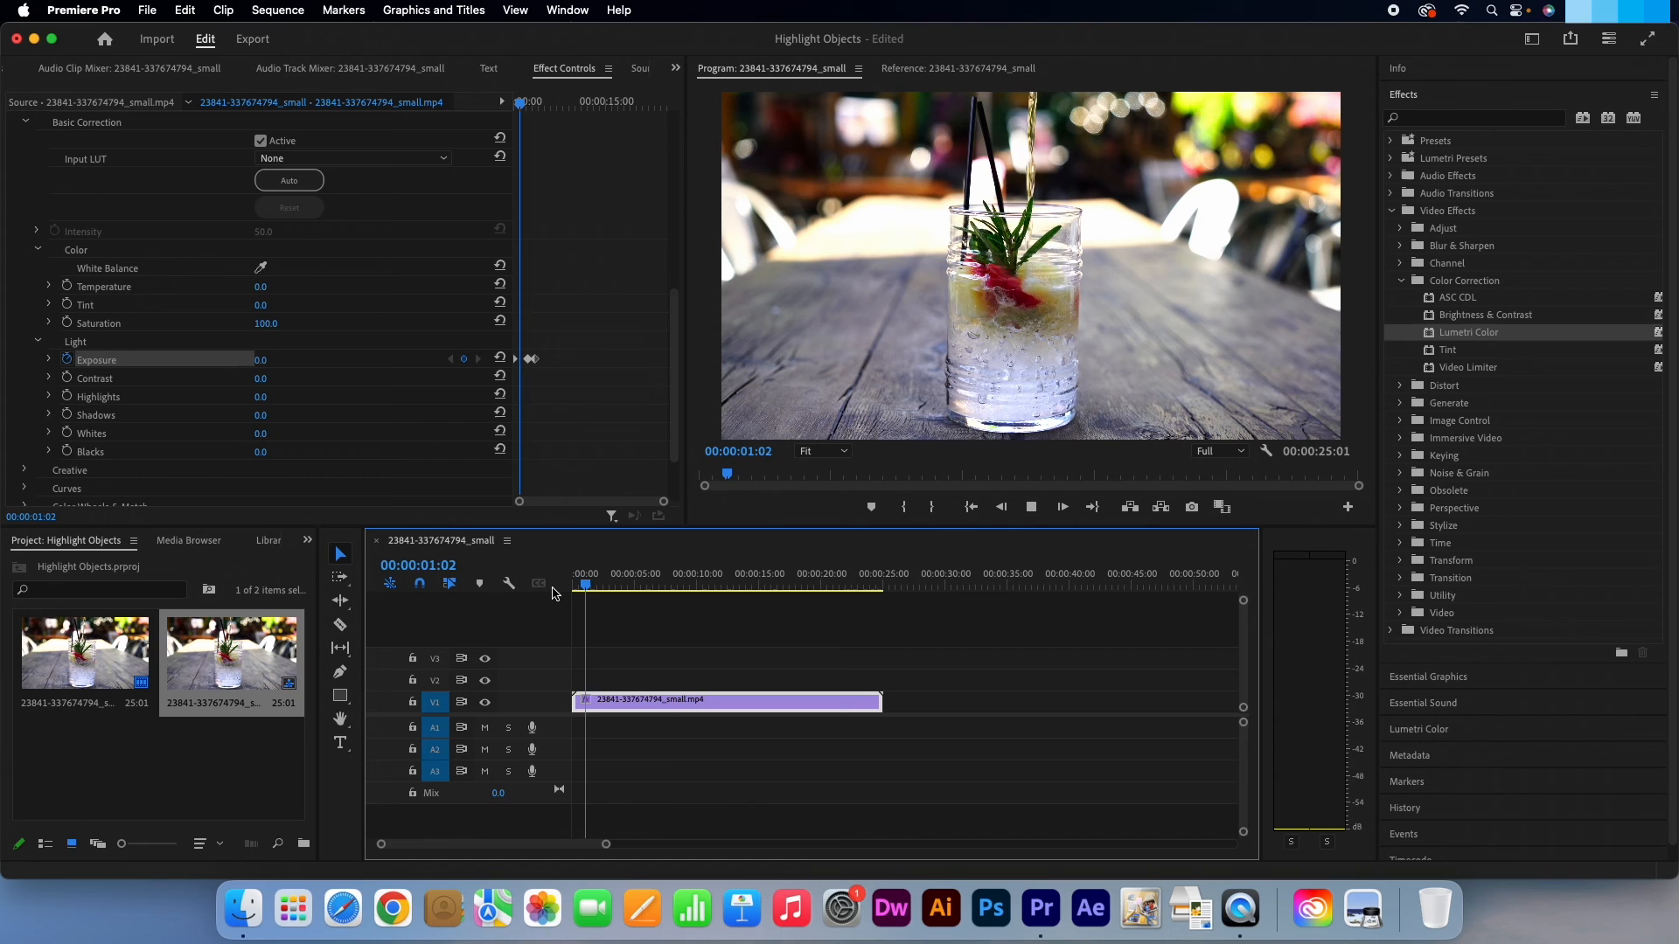